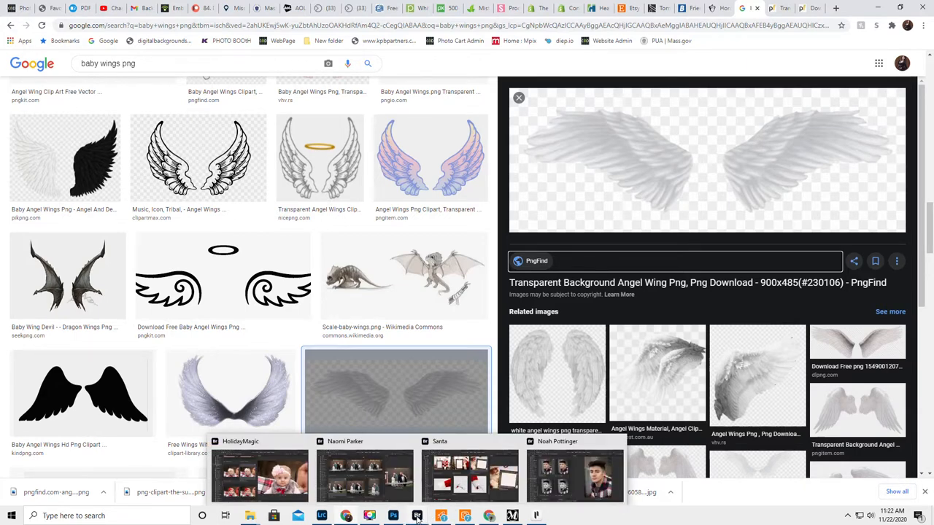
{"action": "mouse_move", "coordinate": [700, 333]}
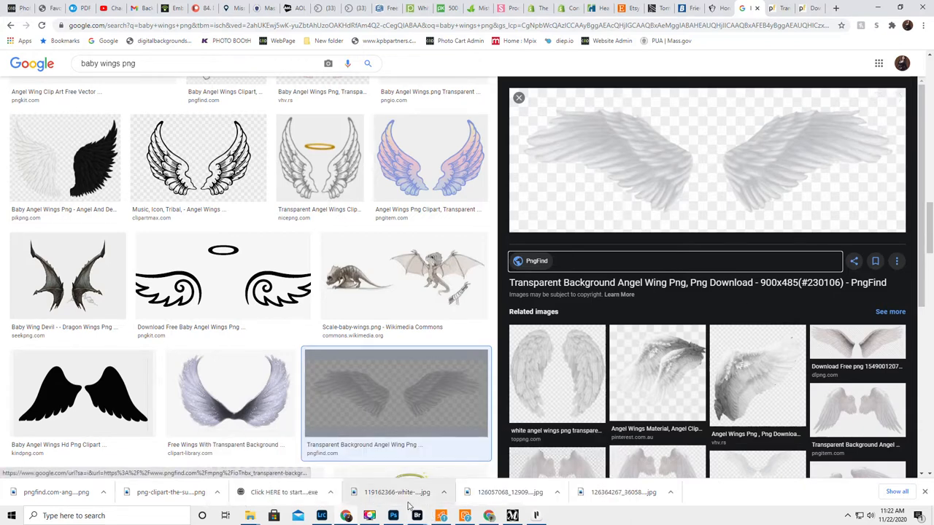
- Preview the transparent white angel wings result from the 'baby wings png' search
{"action": "left_click", "coordinate": [391, 513]}
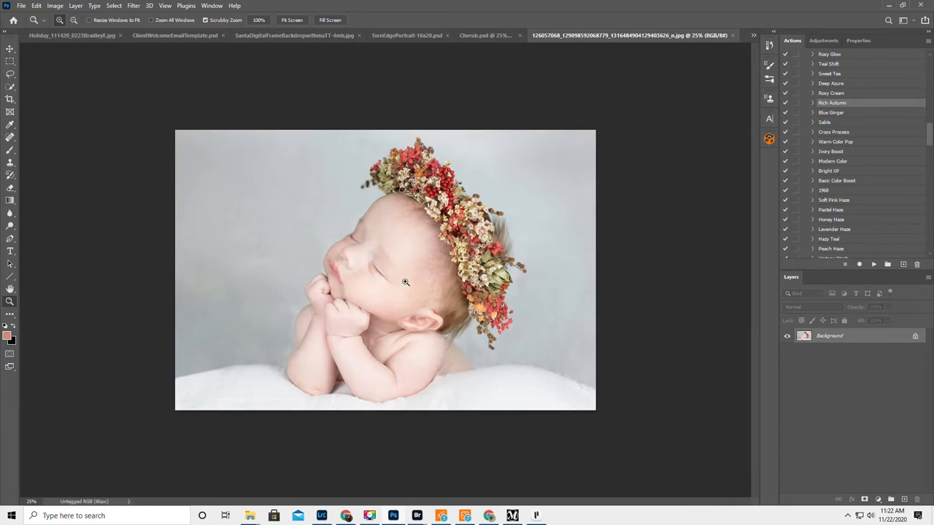
{"action": "mouse_move", "coordinate": [563, 275]}
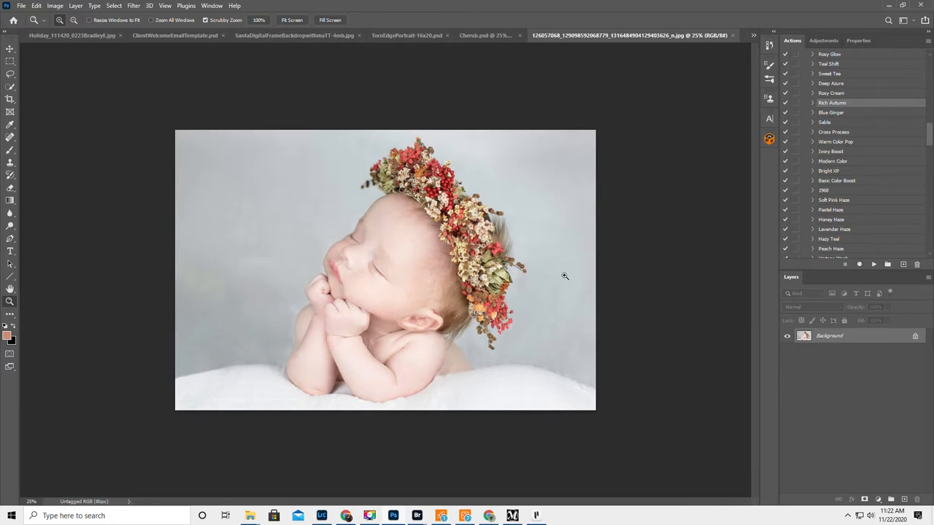
- Crop the newborn photo outward past its edges and commit with Content-Aware fill
{"action": "left_click", "coordinate": [8, 98]}
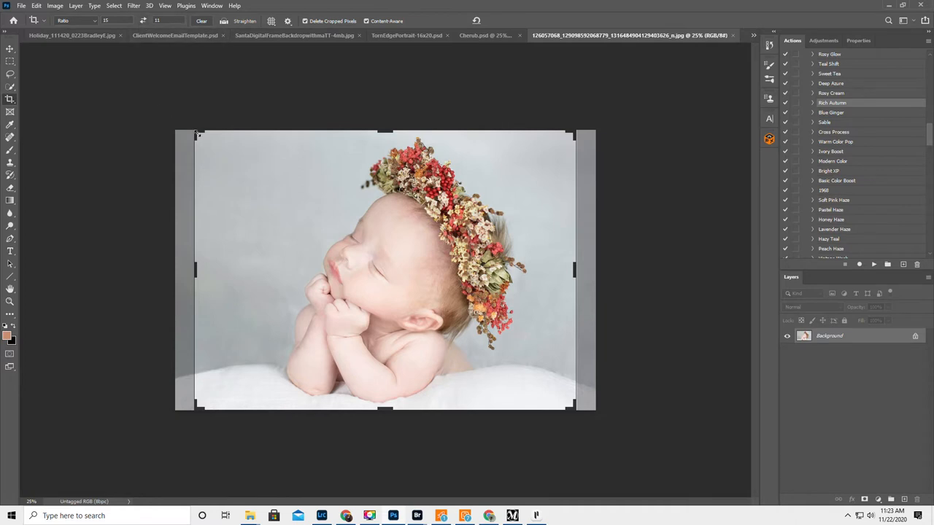
{"action": "left_click_drag", "start_coordinate": [196, 135], "coordinate": [173, 116]}
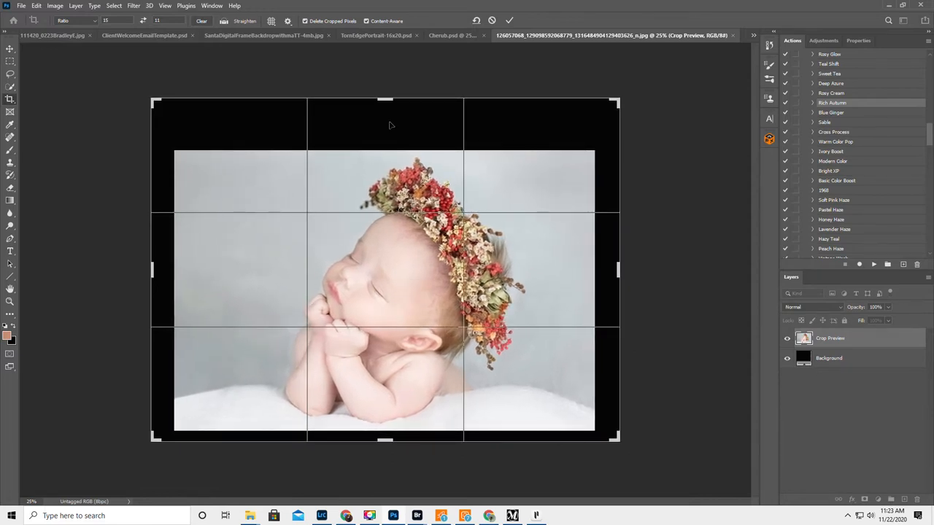
{"action": "left_click", "coordinate": [372, 21]}
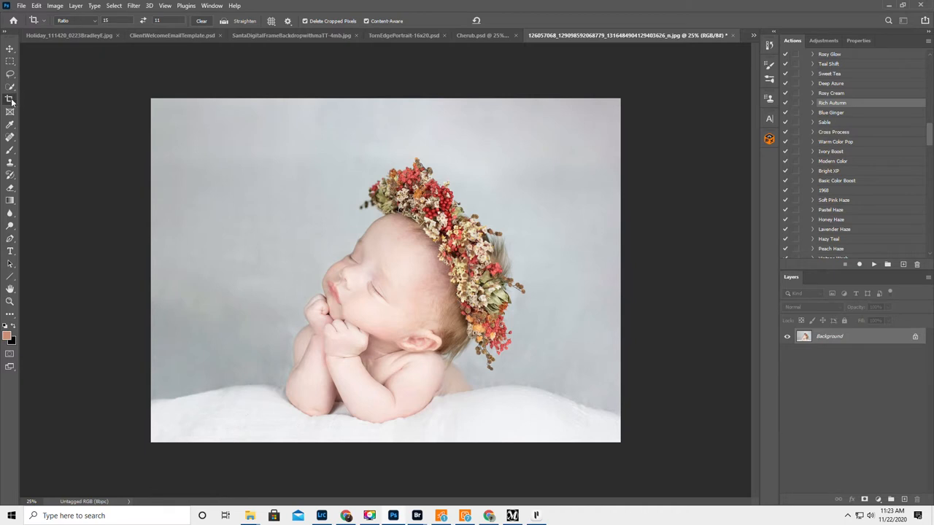
{"action": "mouse_move", "coordinate": [8, 89]}
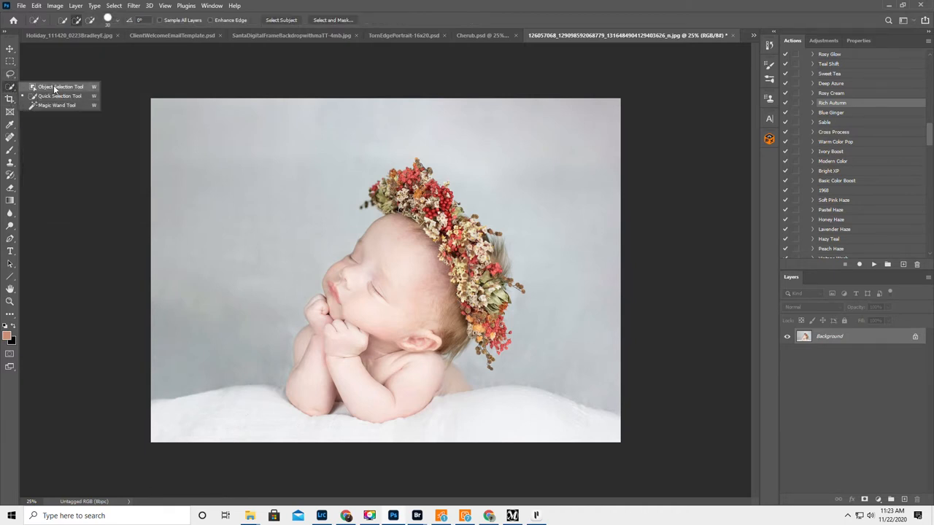
- Box-select the baby with Object Selection, then refine around her face and crown
{"action": "left_click", "coordinate": [63, 85]}
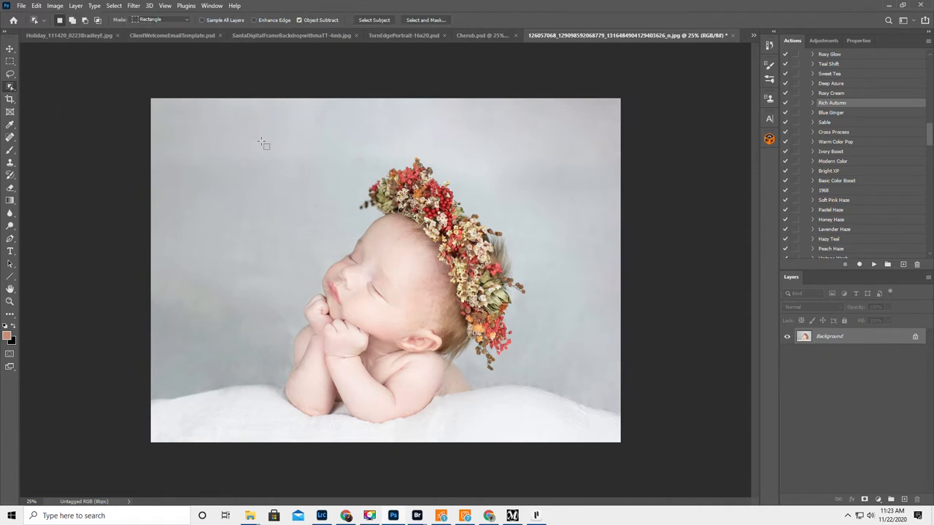
{"action": "left_click_drag", "start_coordinate": [256, 134], "coordinate": [523, 431]}
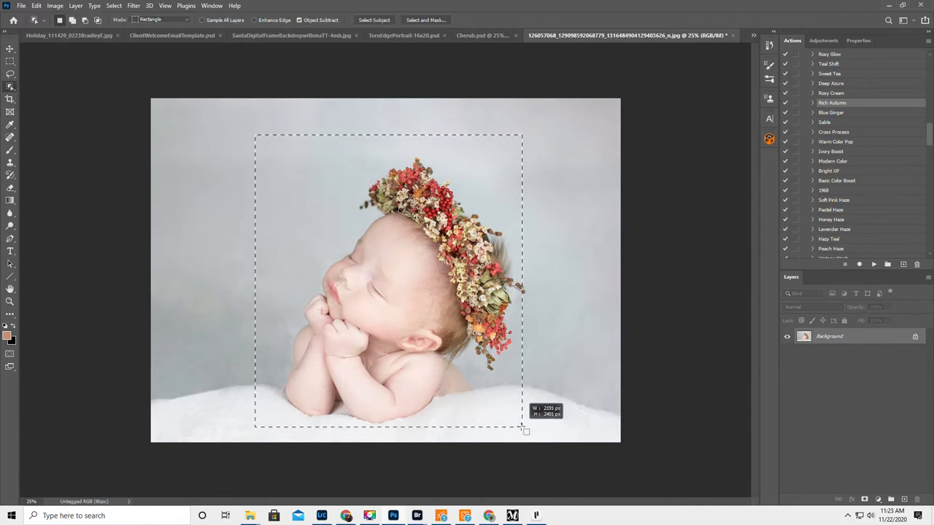
{"action": "left_click_drag", "start_coordinate": [525, 430], "coordinate": [533, 429]}
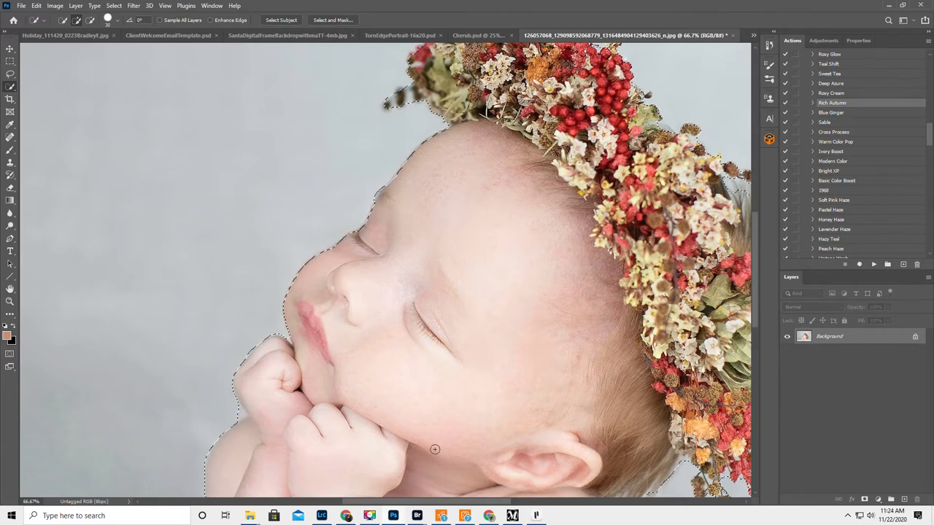
{"action": "left_click", "coordinate": [8, 301]}
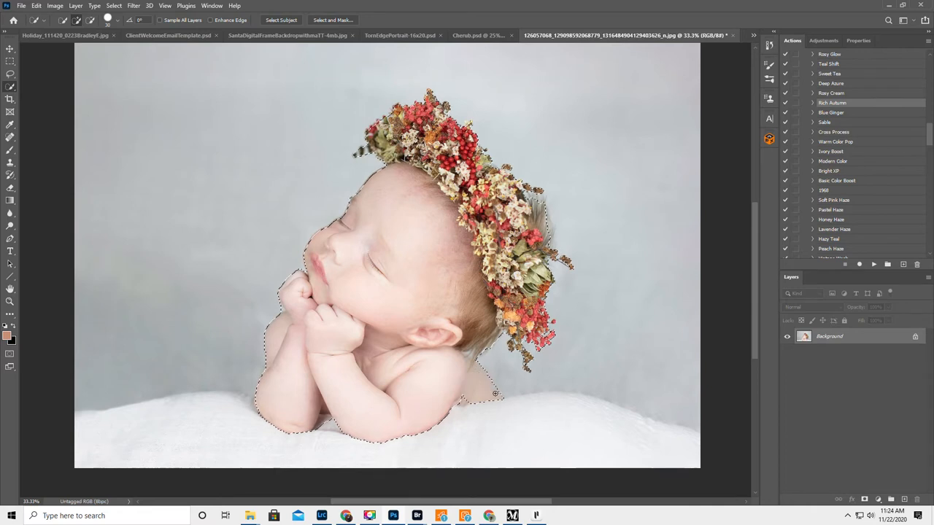
{"action": "mouse_move", "coordinate": [416, 385]}
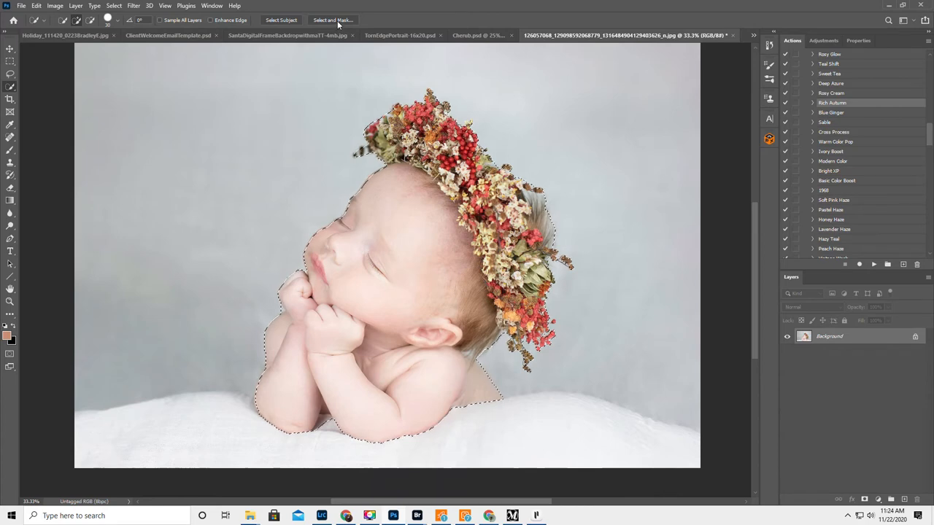
- In Select and Mask, invert the selection and output it as a new layer with layer mask
{"action": "left_click", "coordinate": [316, 20]}
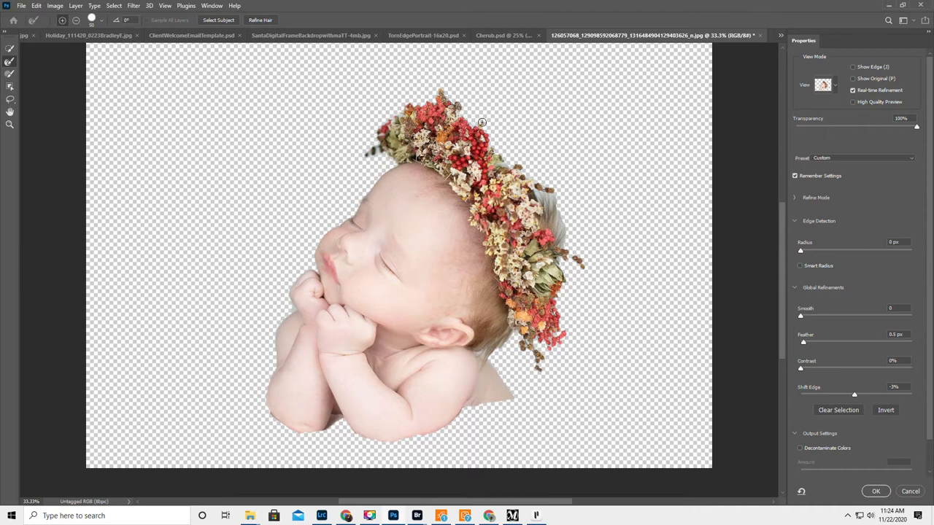
{"action": "mouse_move", "coordinate": [509, 164]}
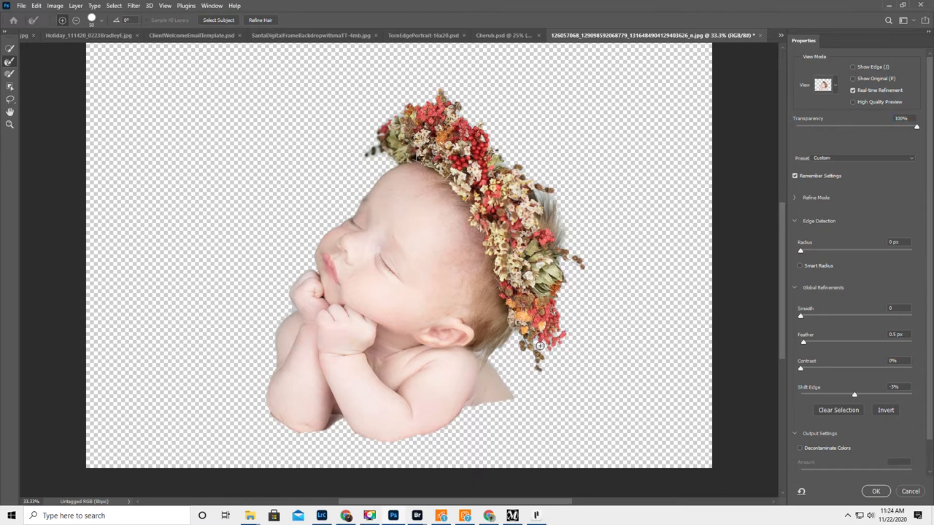
{"action": "mouse_move", "coordinate": [514, 340]}
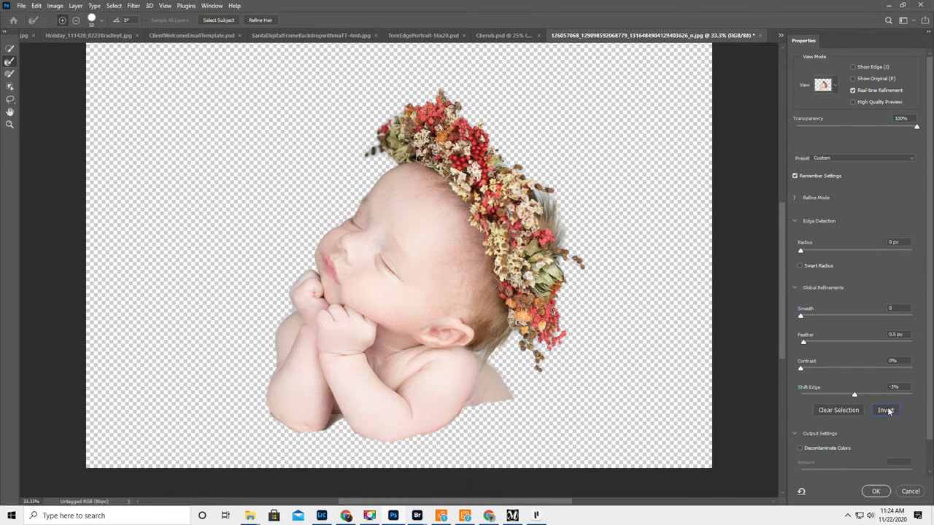
{"action": "left_click", "coordinate": [884, 410]}
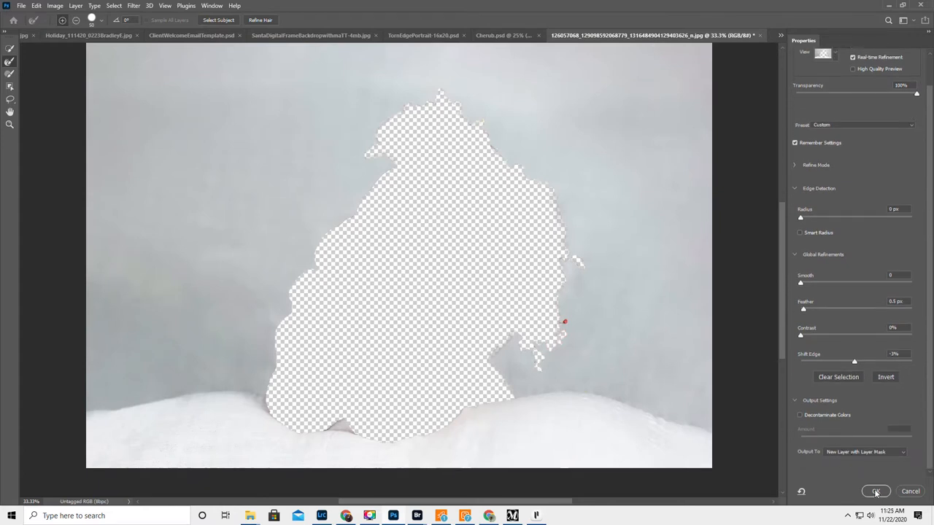
{"action": "left_click", "coordinate": [875, 492]}
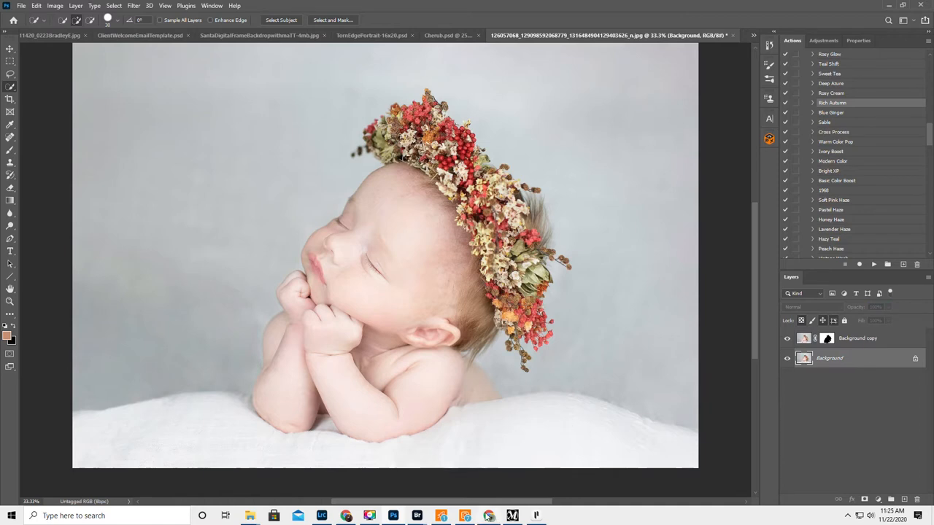
- Bring the browser up and switch from Edpuzzle to the Google Images wings results
{"action": "left_click", "coordinate": [484, 515]}
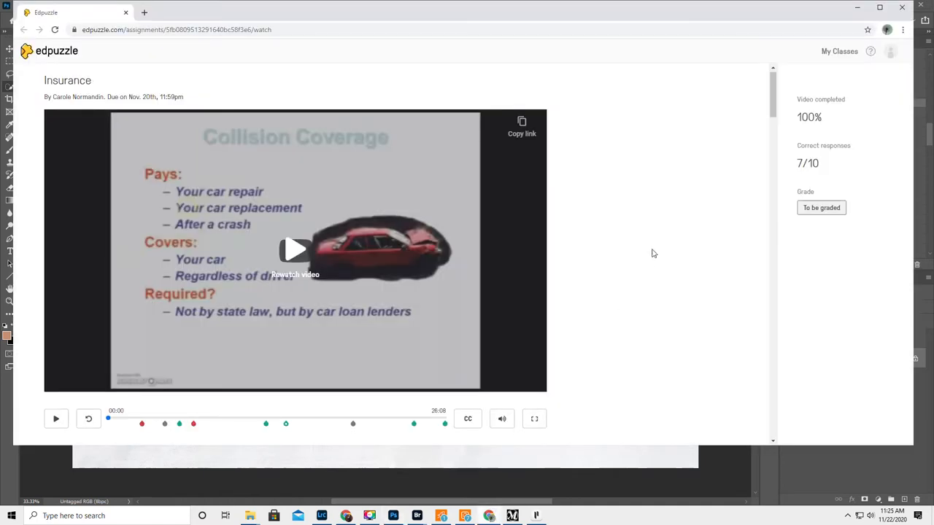
{"action": "left_click", "coordinate": [409, 514]}
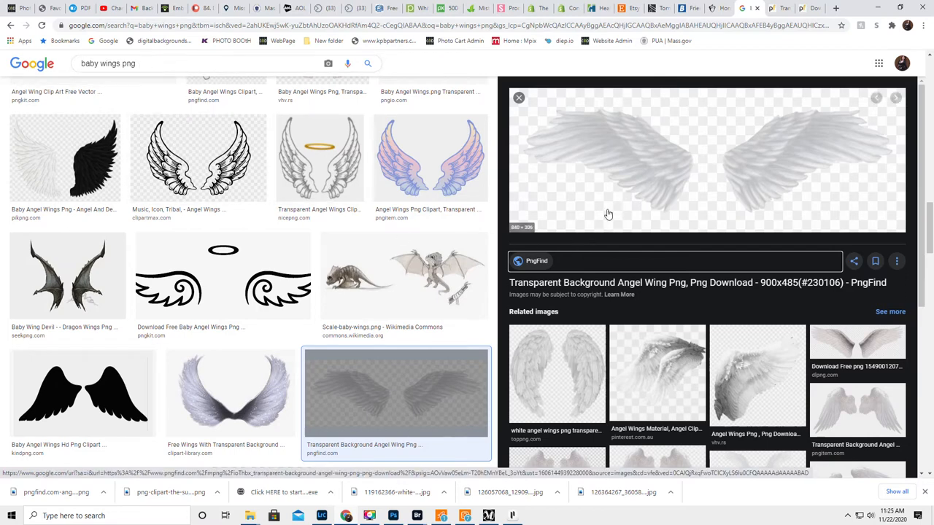
- Scroll the previewed wings result toward its Visit link for the pngfind page
{"action": "scroll", "scroll_direction": "down", "scroll_amount": 3}
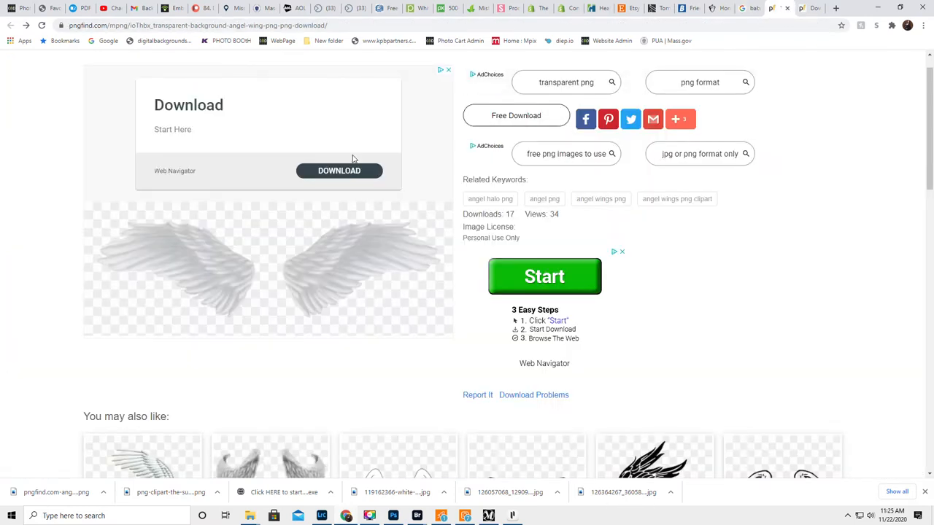
{"action": "mouse_move", "coordinate": [330, 153]}
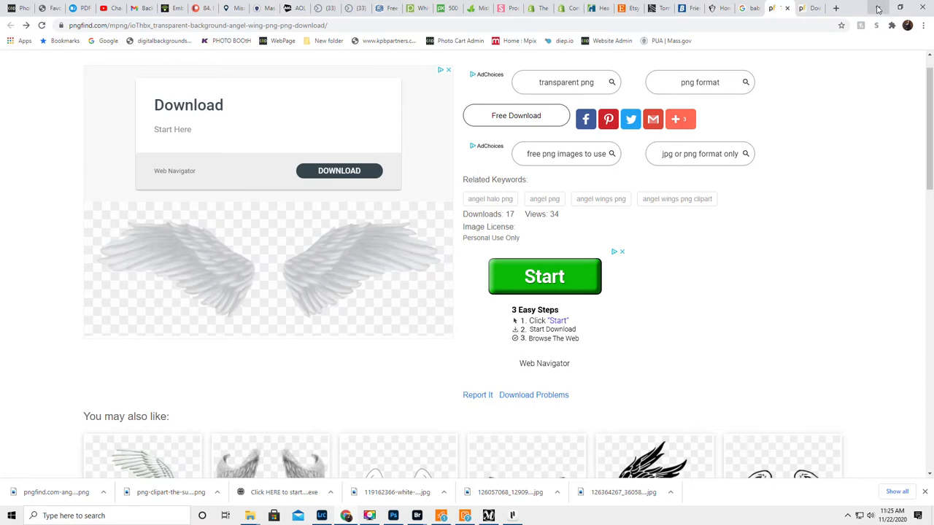
{"action": "mouse_move", "coordinate": [874, 9]}
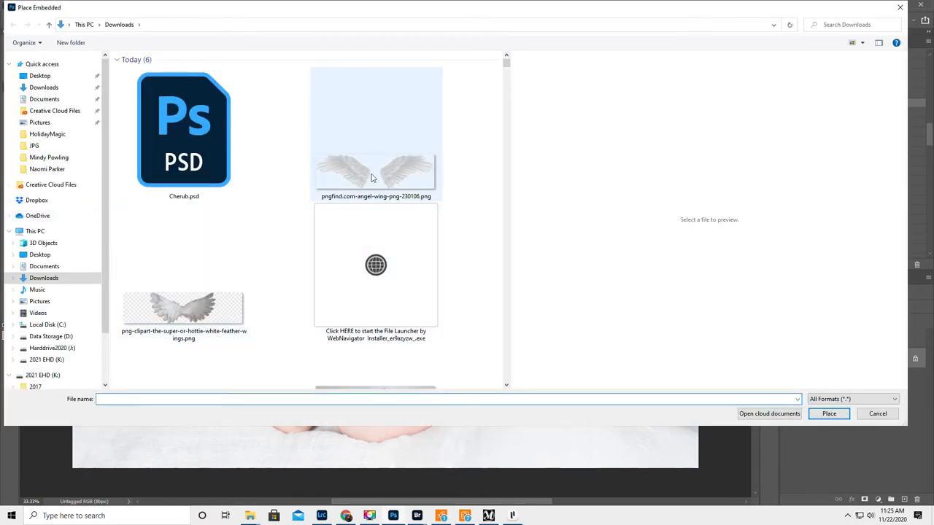
- Place the downloaded angel wing PNG from Downloads into the photo as an embedded layer
{"action": "left_click", "coordinate": [374, 172]}
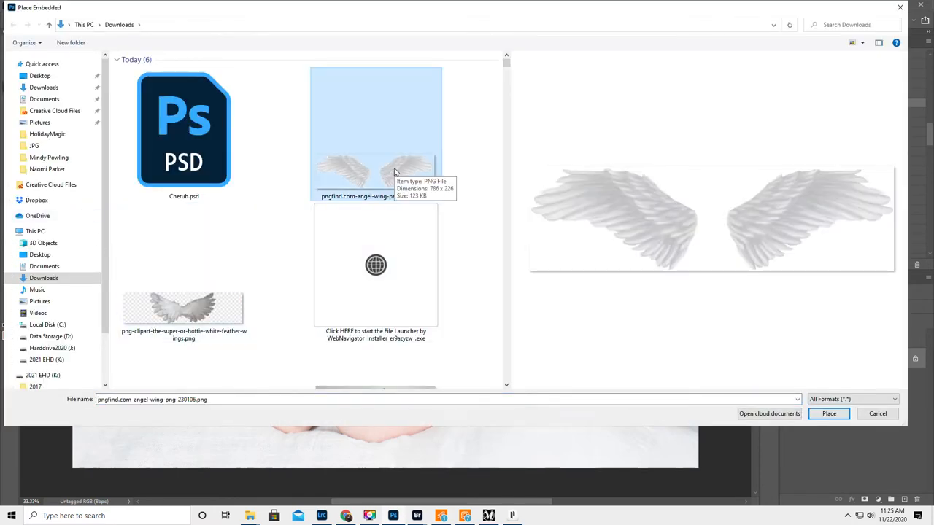
{"action": "left_click", "coordinate": [829, 414]}
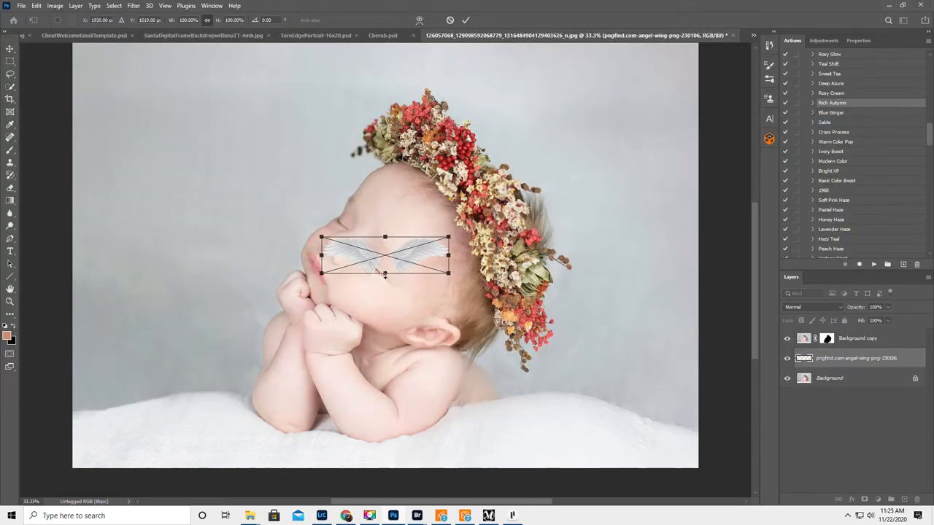
- Scale the wings to span the photo and position them centred behind the baby
{"action": "left_click_drag", "start_coordinate": [448, 273], "coordinate": [727, 434]}
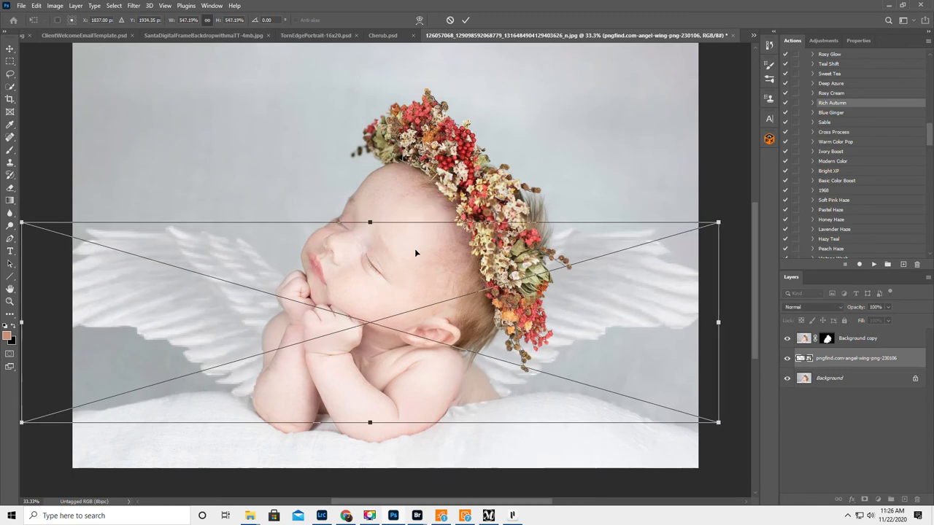
{"action": "mouse_move", "coordinate": [254, 352]}
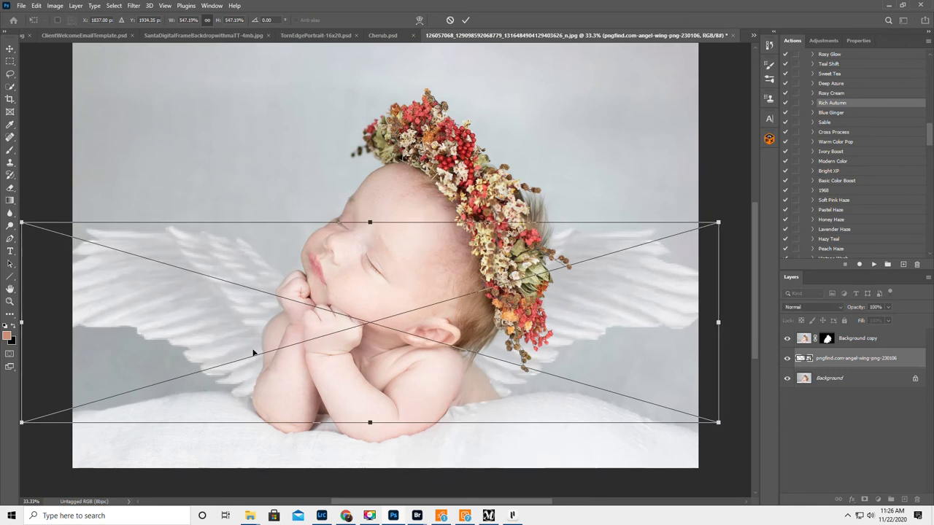
{"action": "mouse_move", "coordinate": [686, 350]}
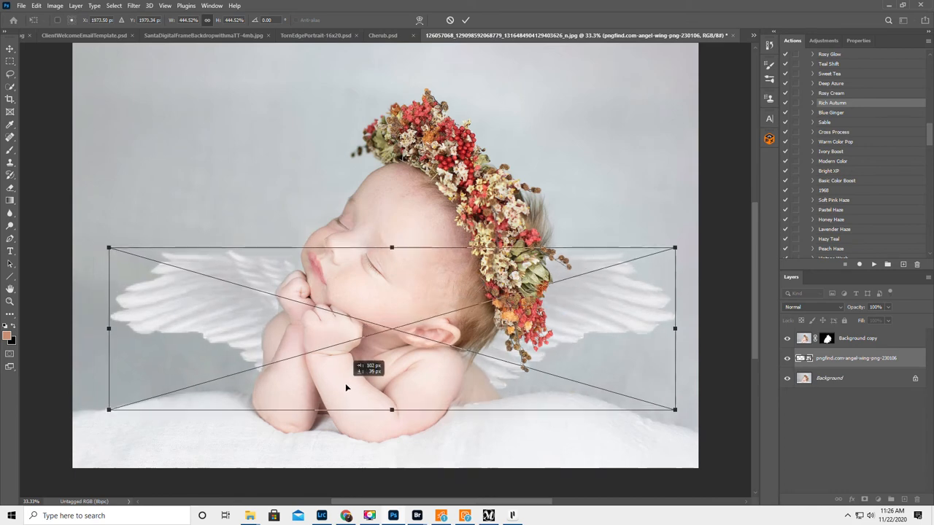
{"action": "left_click_drag", "start_coordinate": [347, 388], "coordinate": [365, 391]}
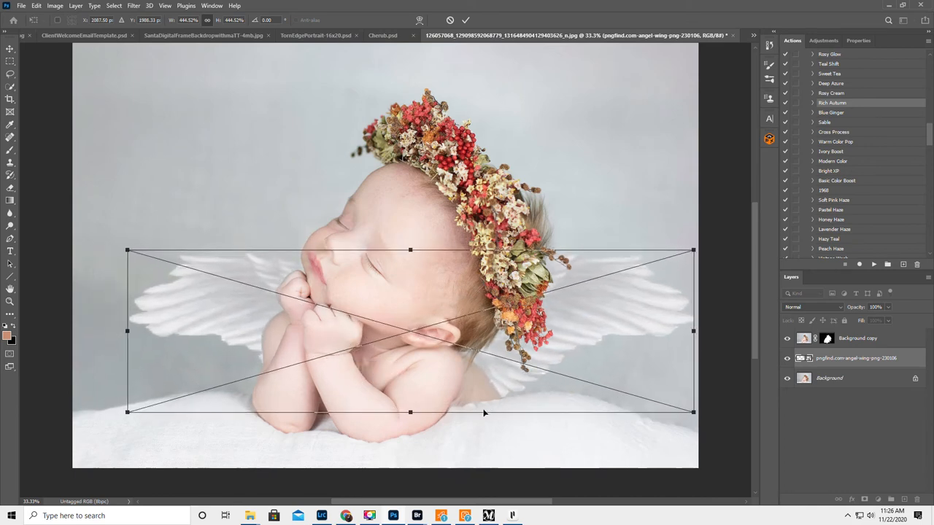
{"action": "left_click_drag", "start_coordinate": [484, 413], "coordinate": [405, 333]}
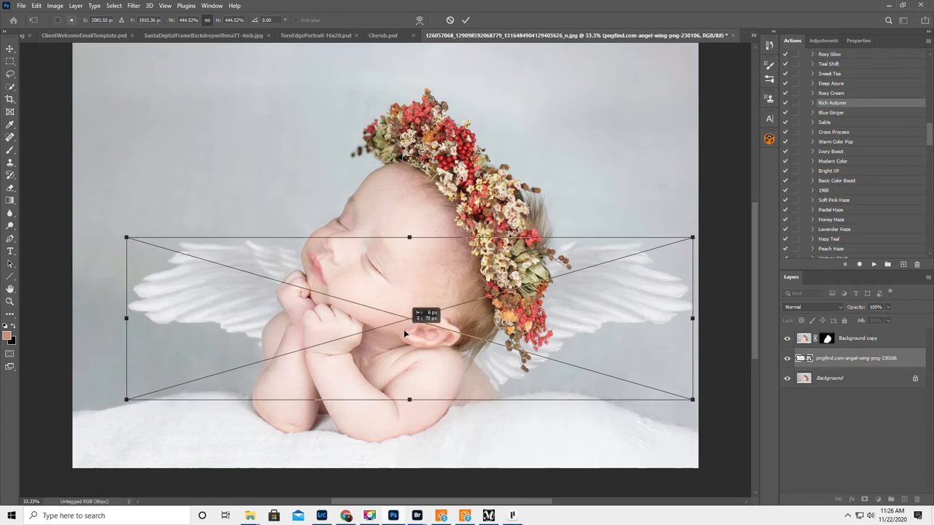
{"action": "left_click_drag", "start_coordinate": [406, 334], "coordinate": [386, 336]}
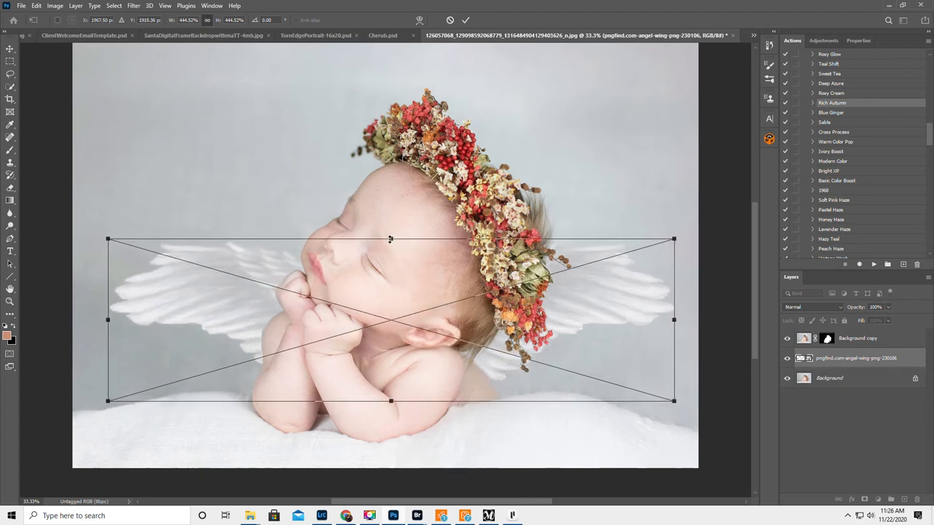
- Stretch the wings taller and wider so they spread past both sides of the baby
{"action": "left_click_drag", "start_coordinate": [391, 239], "coordinate": [391, 233]}
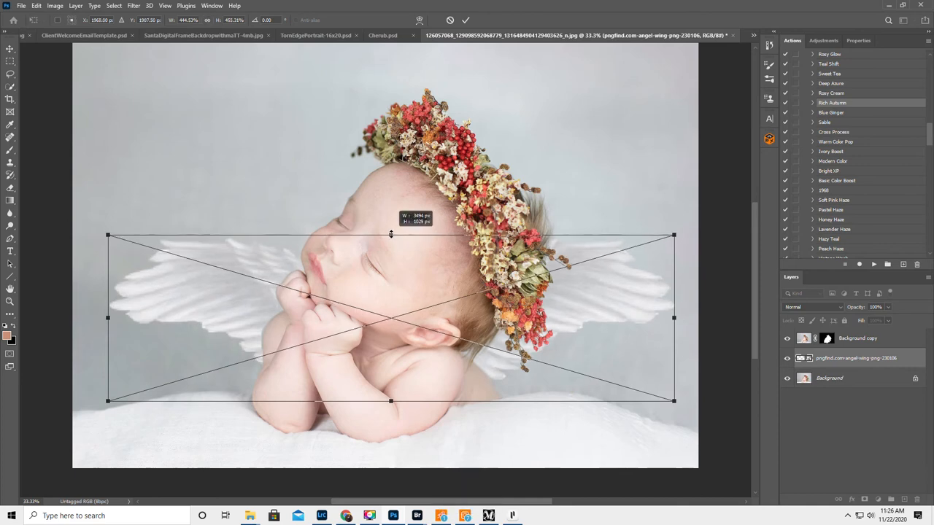
{"action": "left_click_drag", "start_coordinate": [391, 233], "coordinate": [391, 202]}
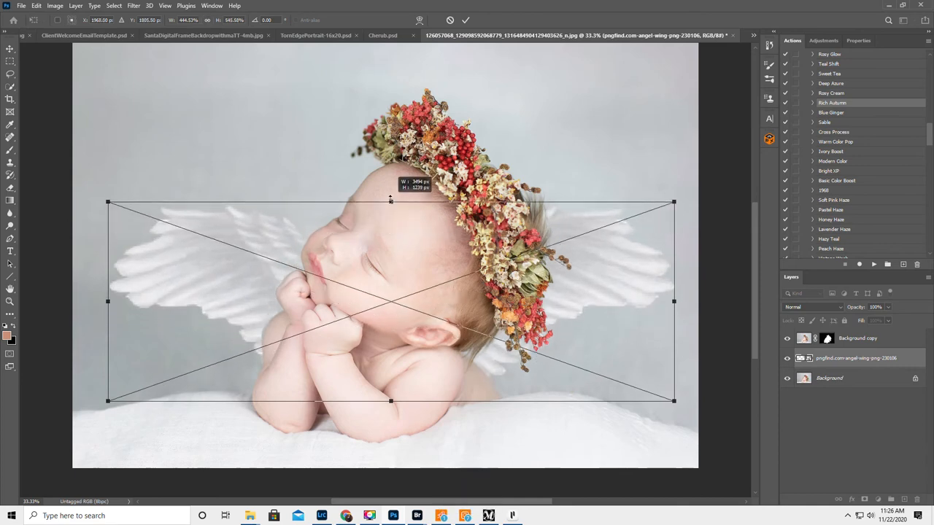
{"action": "left_click_drag", "start_coordinate": [391, 201], "coordinate": [387, 178]}
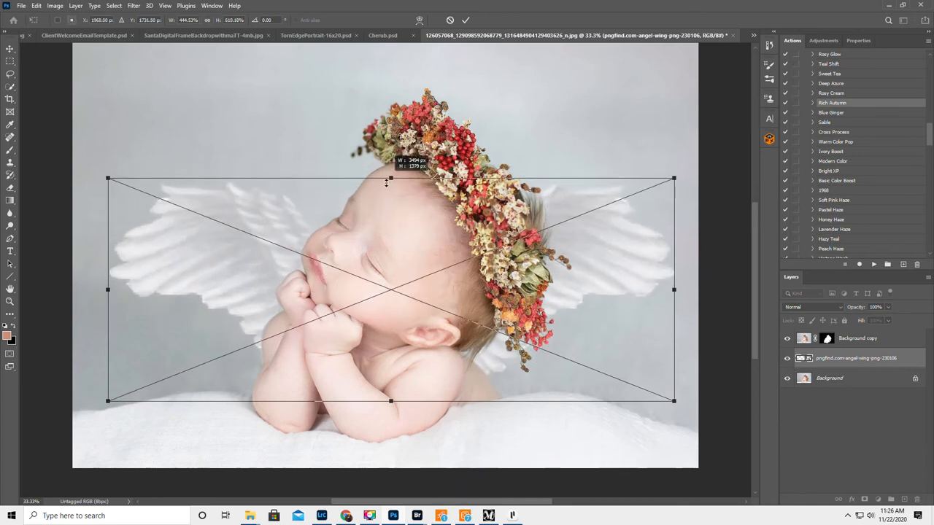
{"action": "left_click_drag", "start_coordinate": [391, 178], "coordinate": [391, 154]}
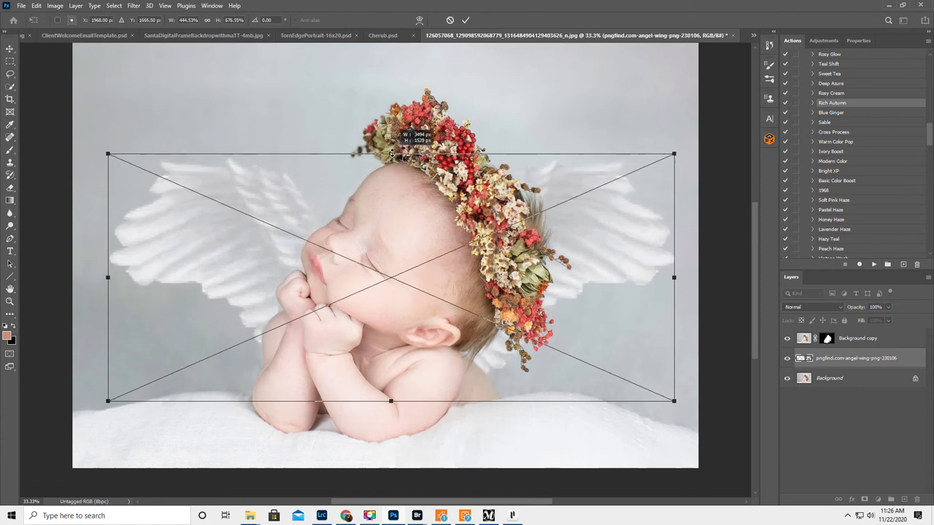
{"action": "left_click_drag", "start_coordinate": [391, 155], "coordinate": [391, 149]}
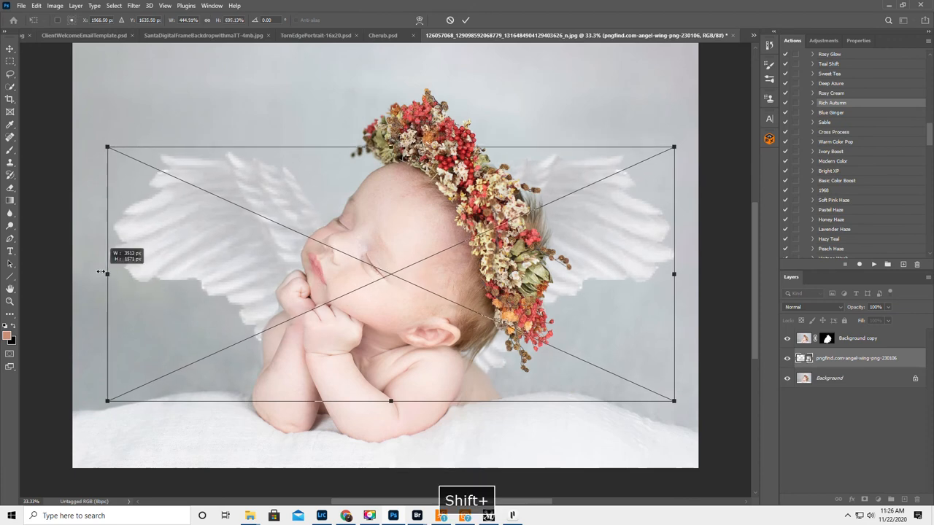
{"action": "left_click_drag", "start_coordinate": [108, 274], "coordinate": [100, 274]}
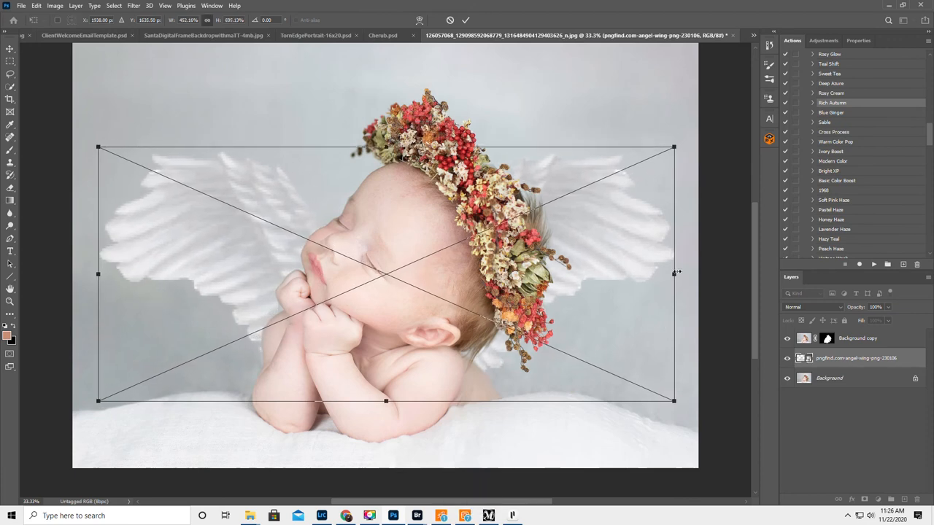
{"action": "left_click_drag", "start_coordinate": [672, 275], "coordinate": [677, 275]}
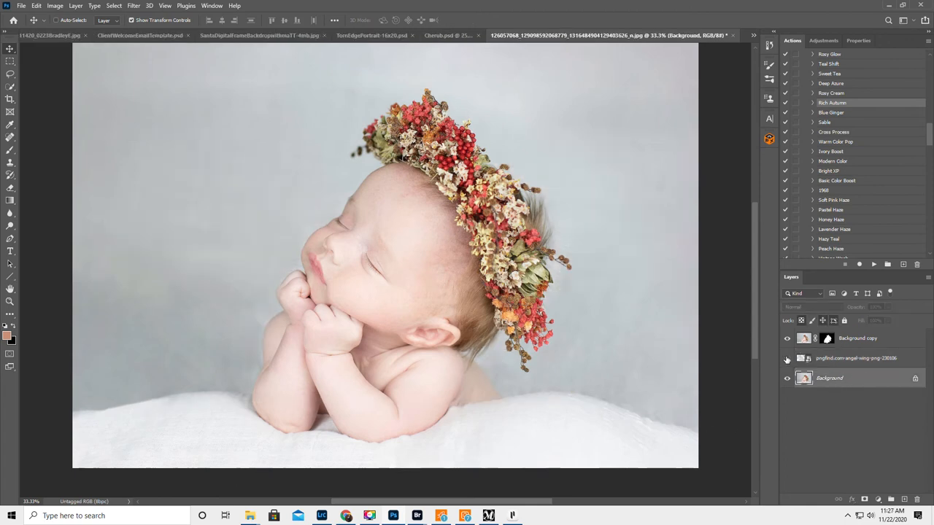
- Make the wings layer visible again and flatten all layers into one image
{"action": "left_click", "coordinate": [787, 359]}
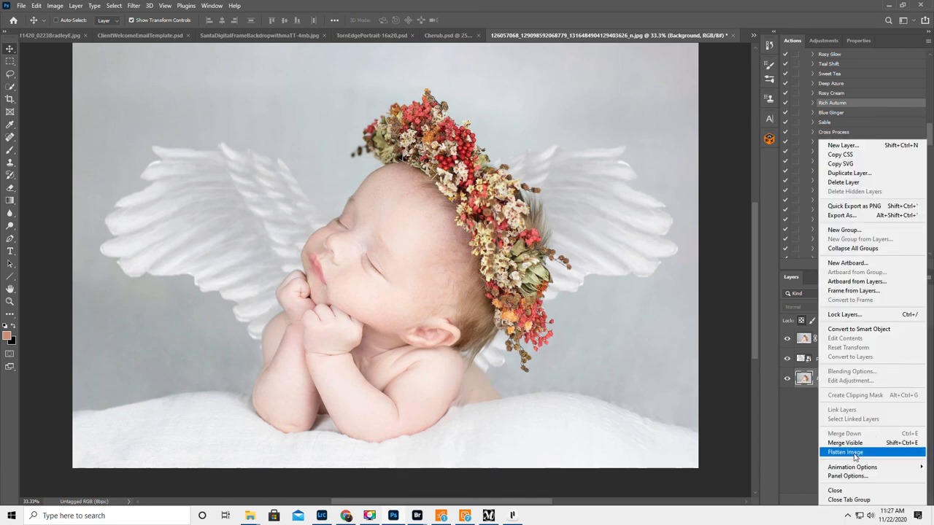
{"action": "left_click", "coordinate": [845, 452]}
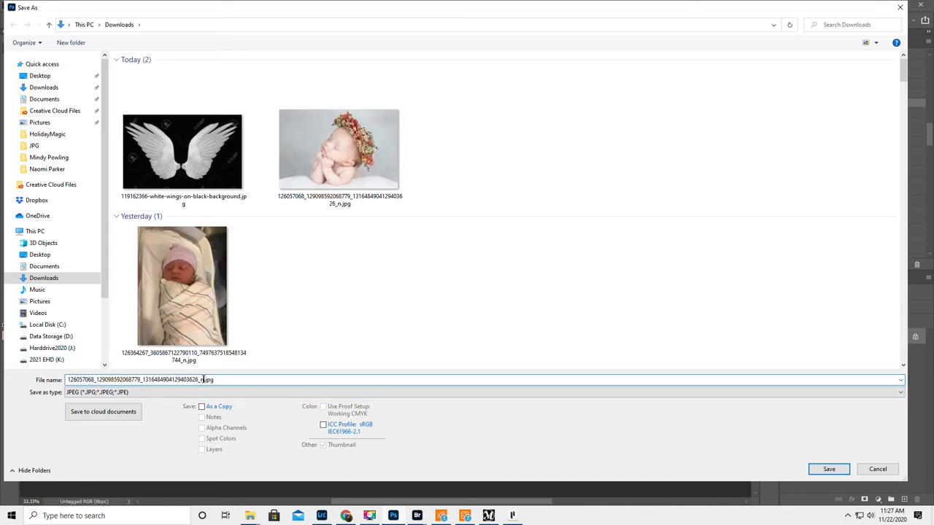
- Save the composite as a JPEG with 'wings' added to the file name, accepting default quality
{"action": "type", "text": "nwings"}
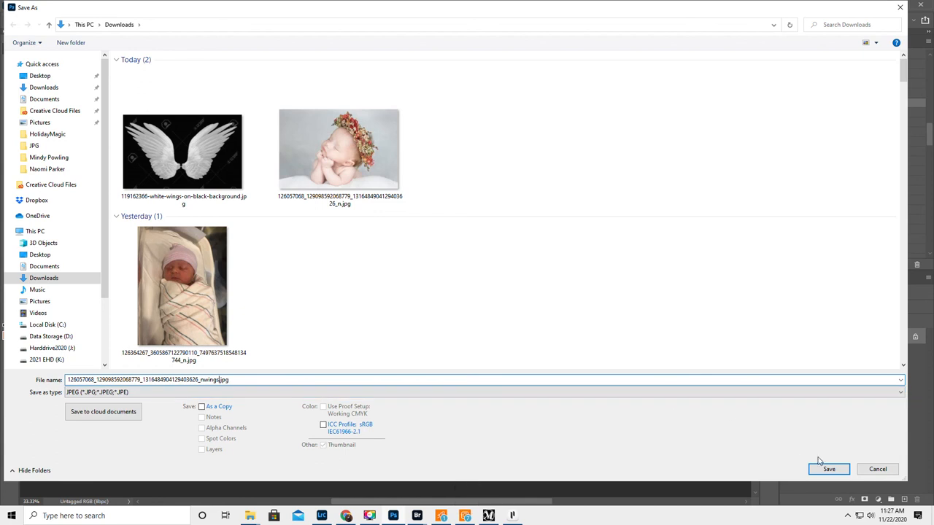
{"action": "left_click", "coordinate": [835, 470]}
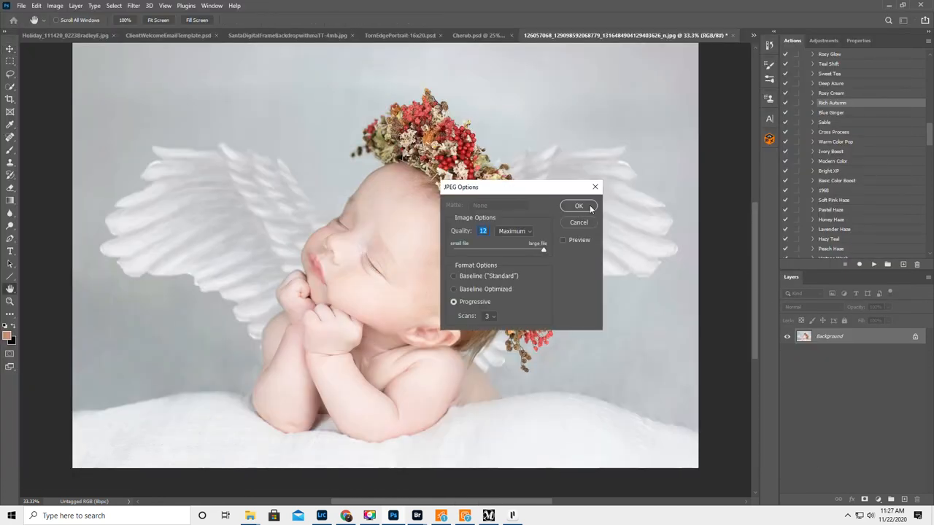
{"action": "left_click", "coordinate": [579, 206]}
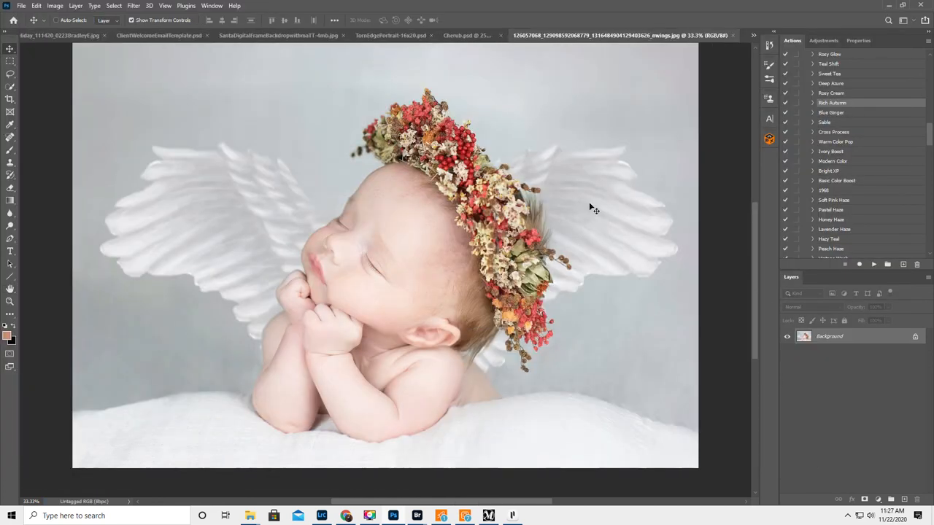